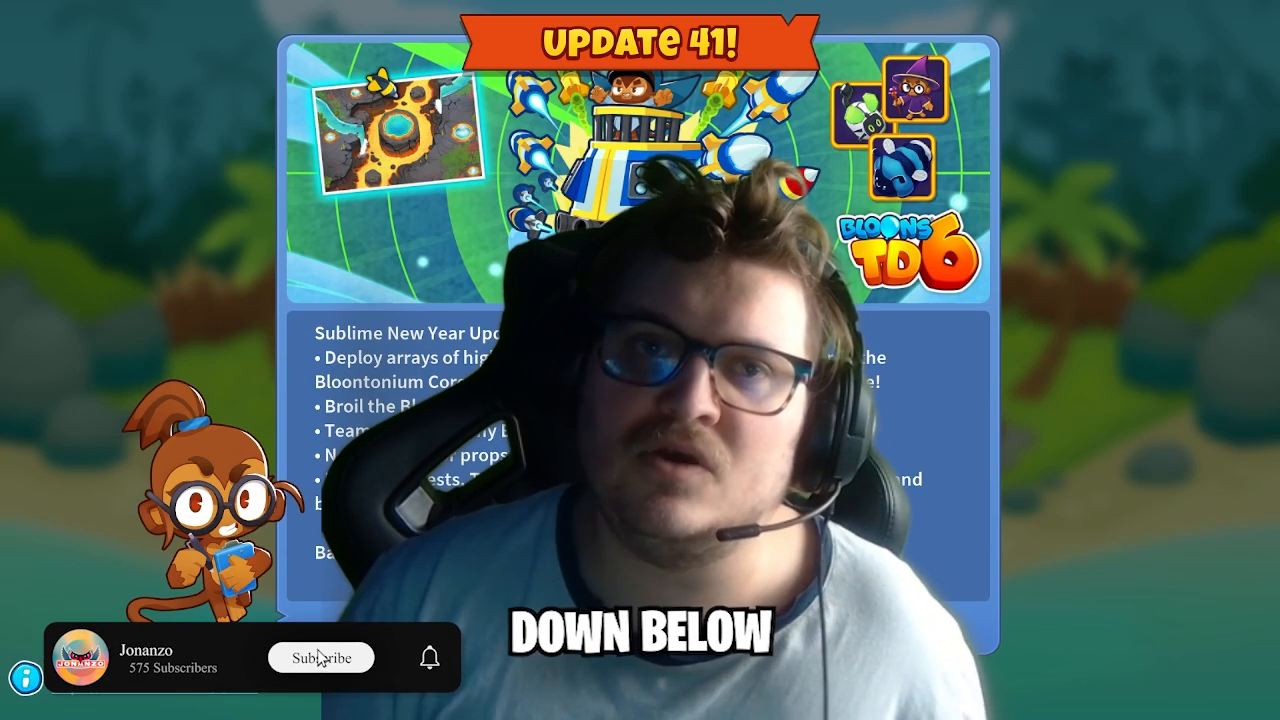
From the Steam library entry for Bloons TD 6, browse its local files via Behandle > Bla gjennom lokale filer
click(322, 656)
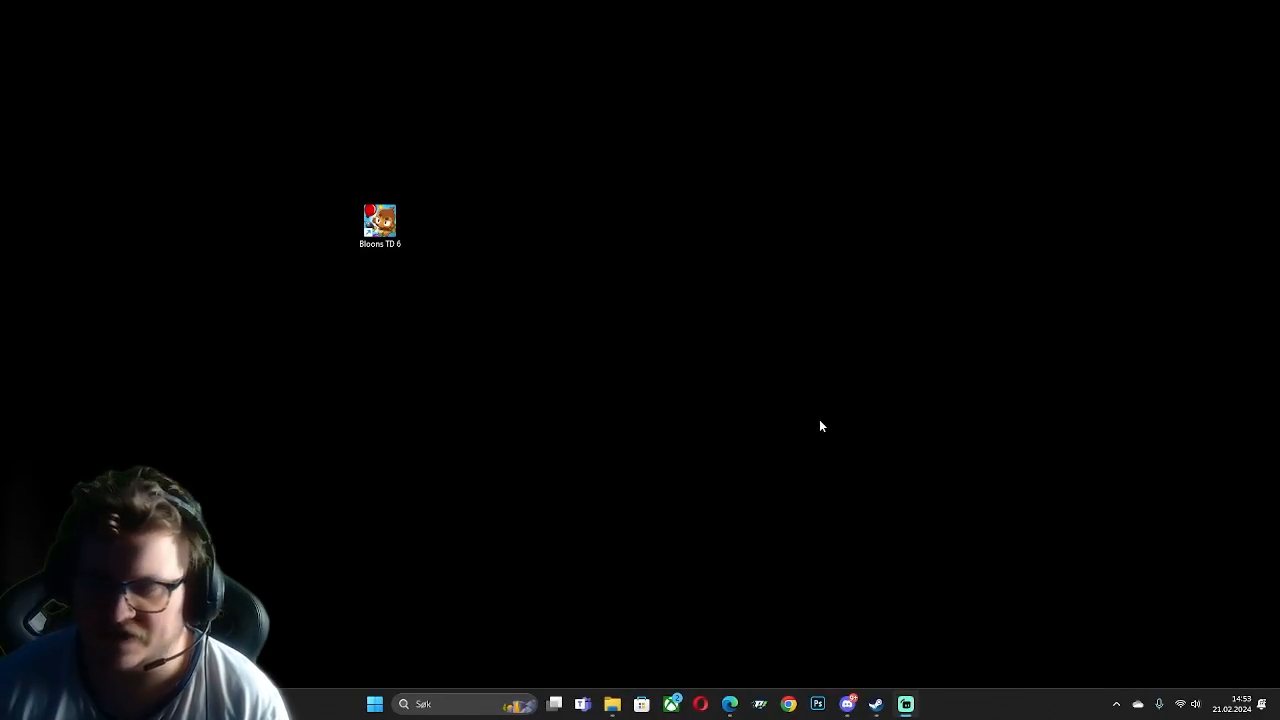
right_click(252, 528)
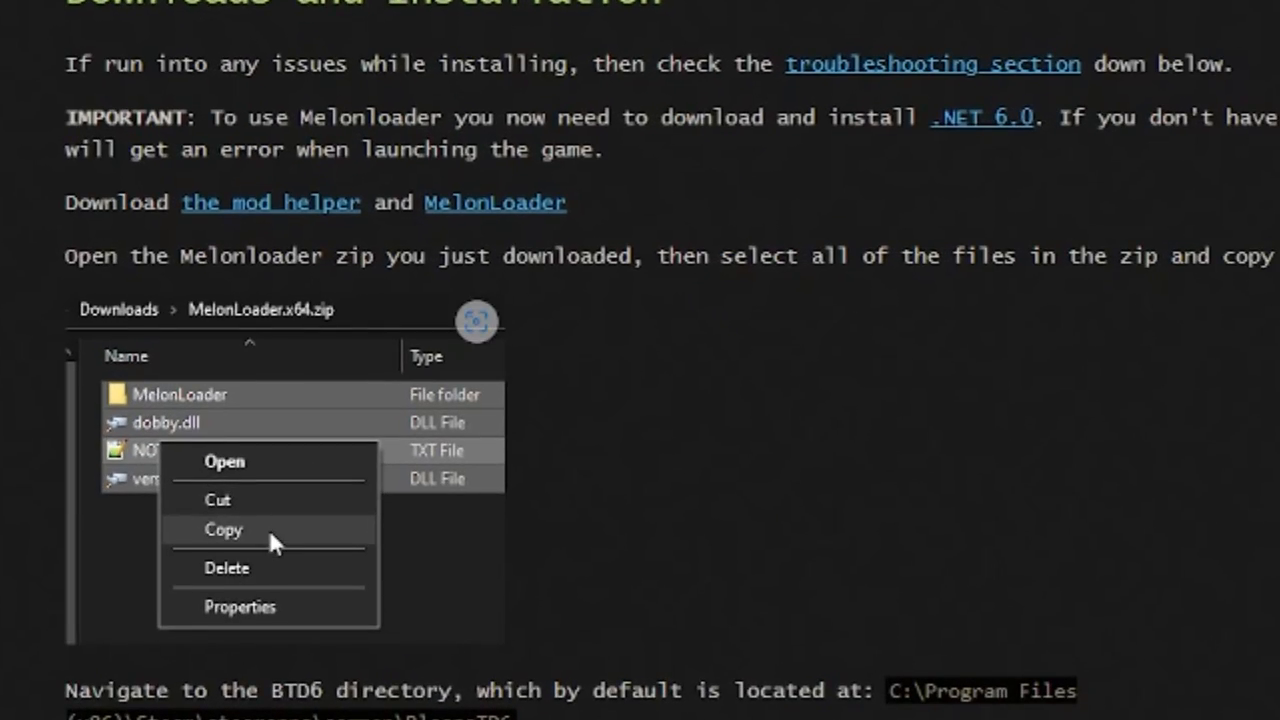
scroll(down, 3)
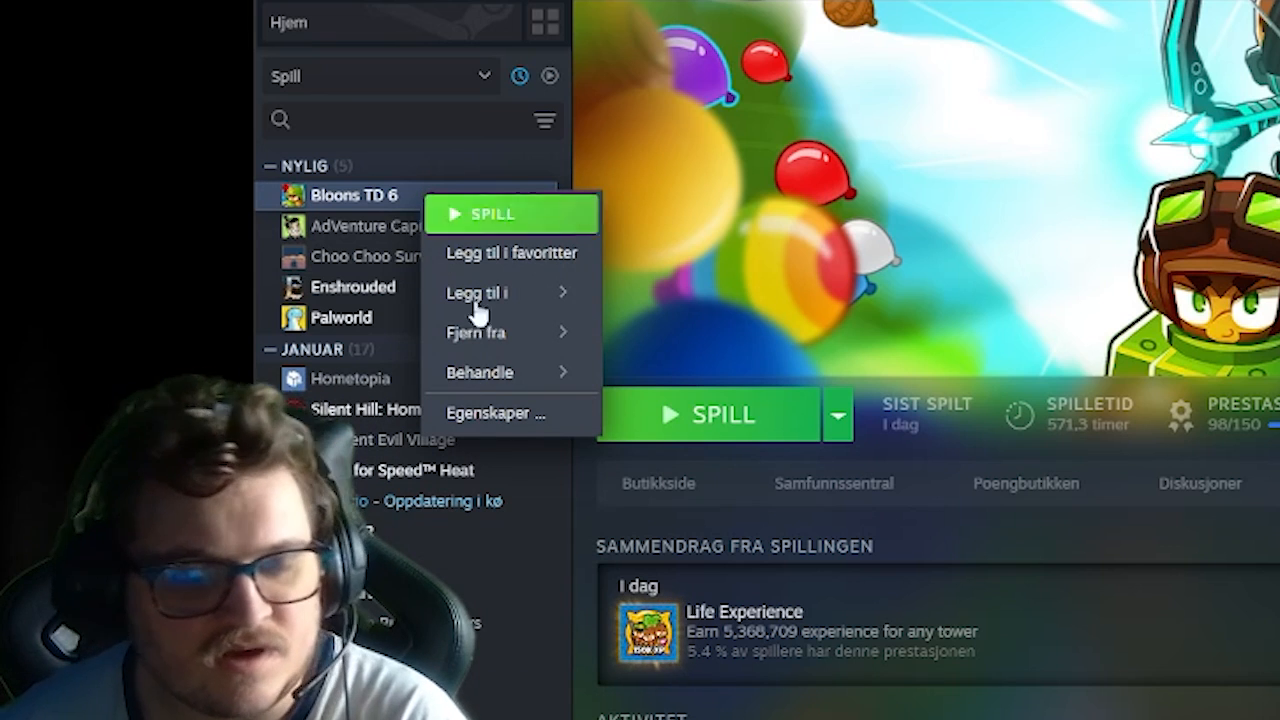
mouse_move(480, 372)
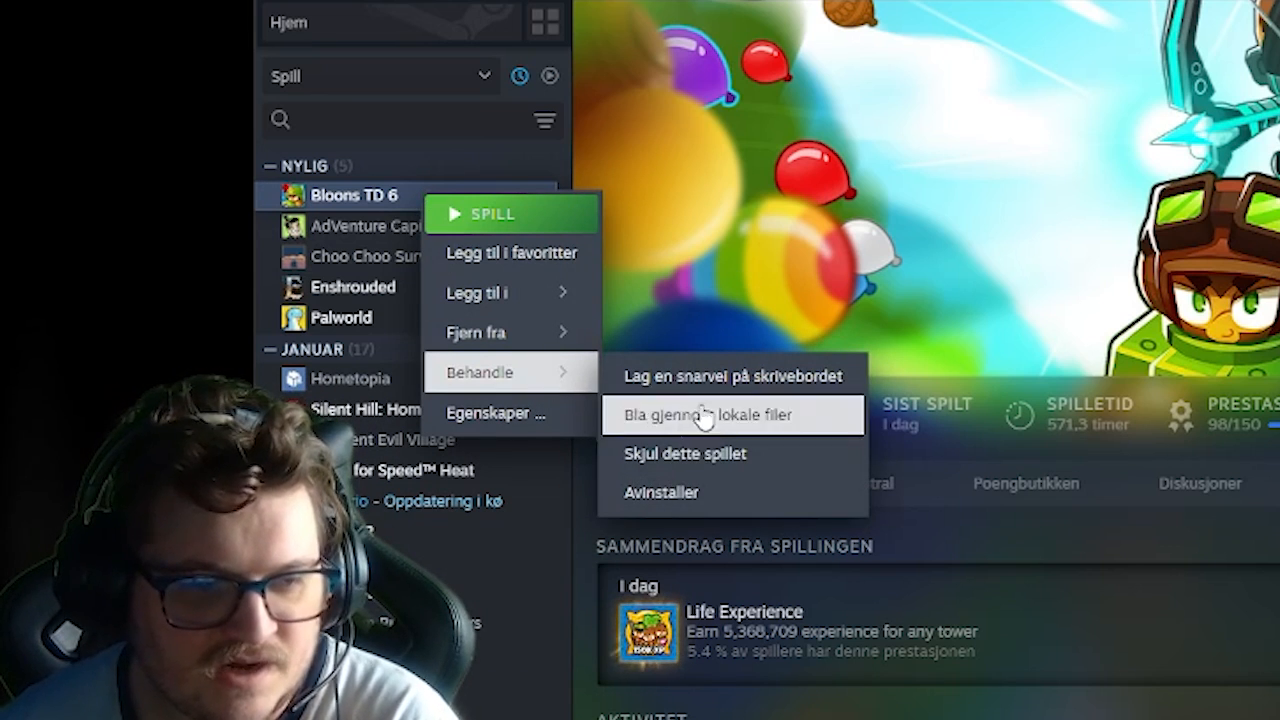
click(704, 414)
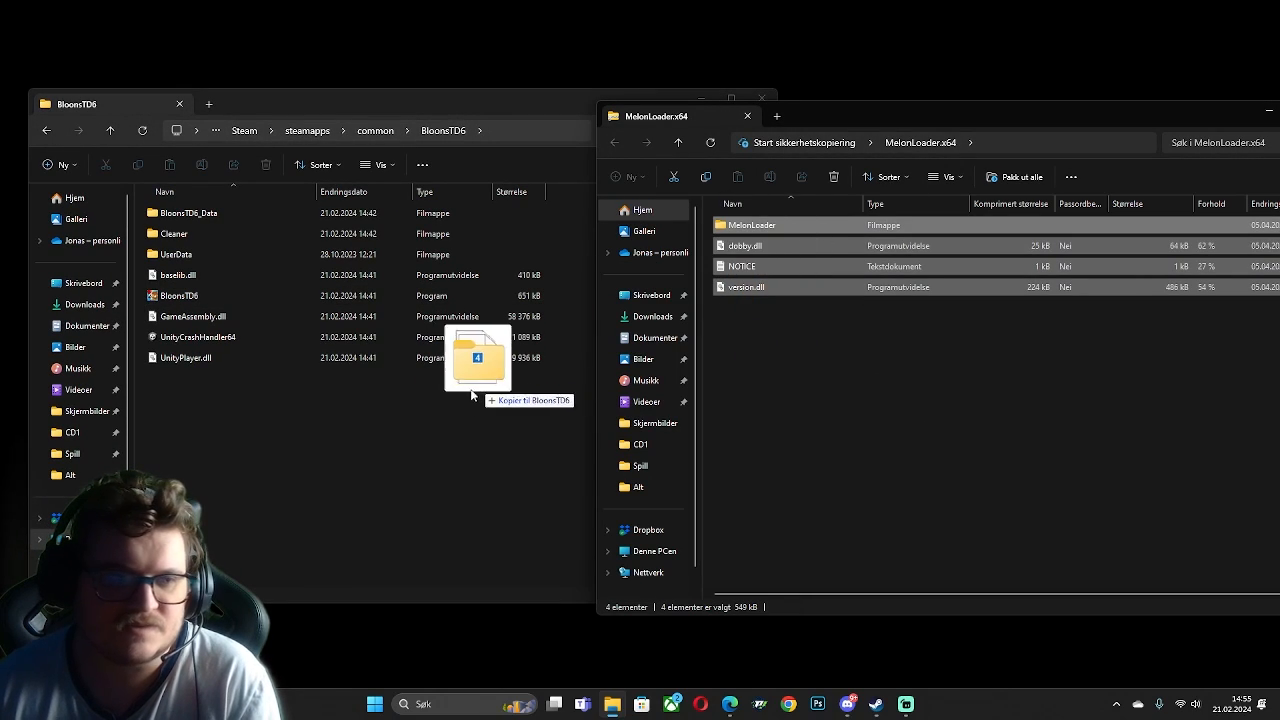
Drag the MelonLoader.x64 zip contents into the BloonsTD6 folder and close the archive window
drag(476, 360, 400, 300)
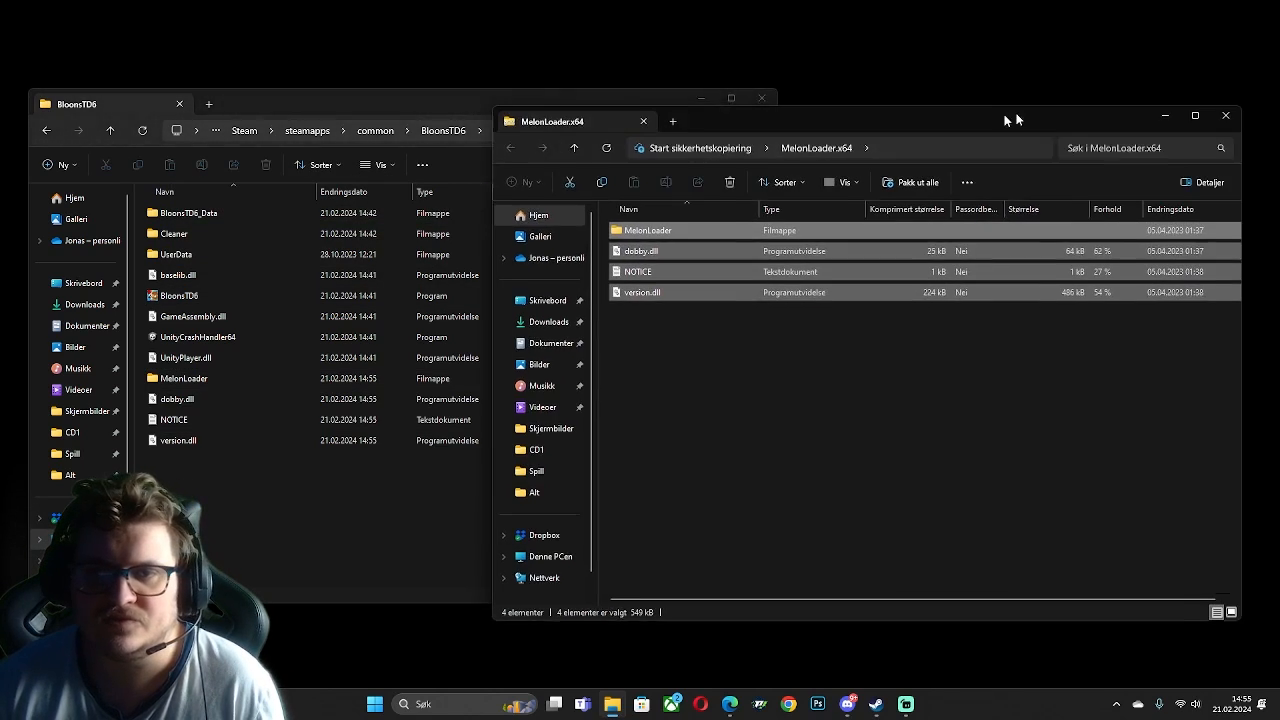
click(644, 122)
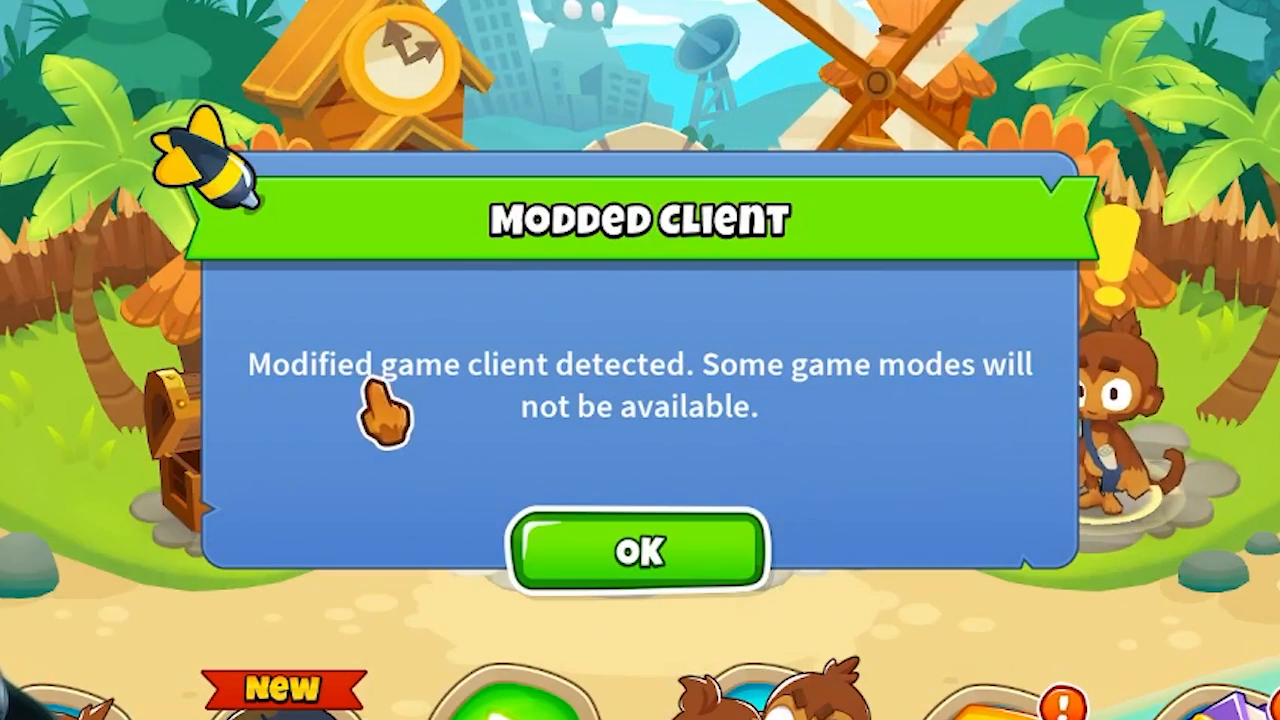
mouse_move(1010, 404)
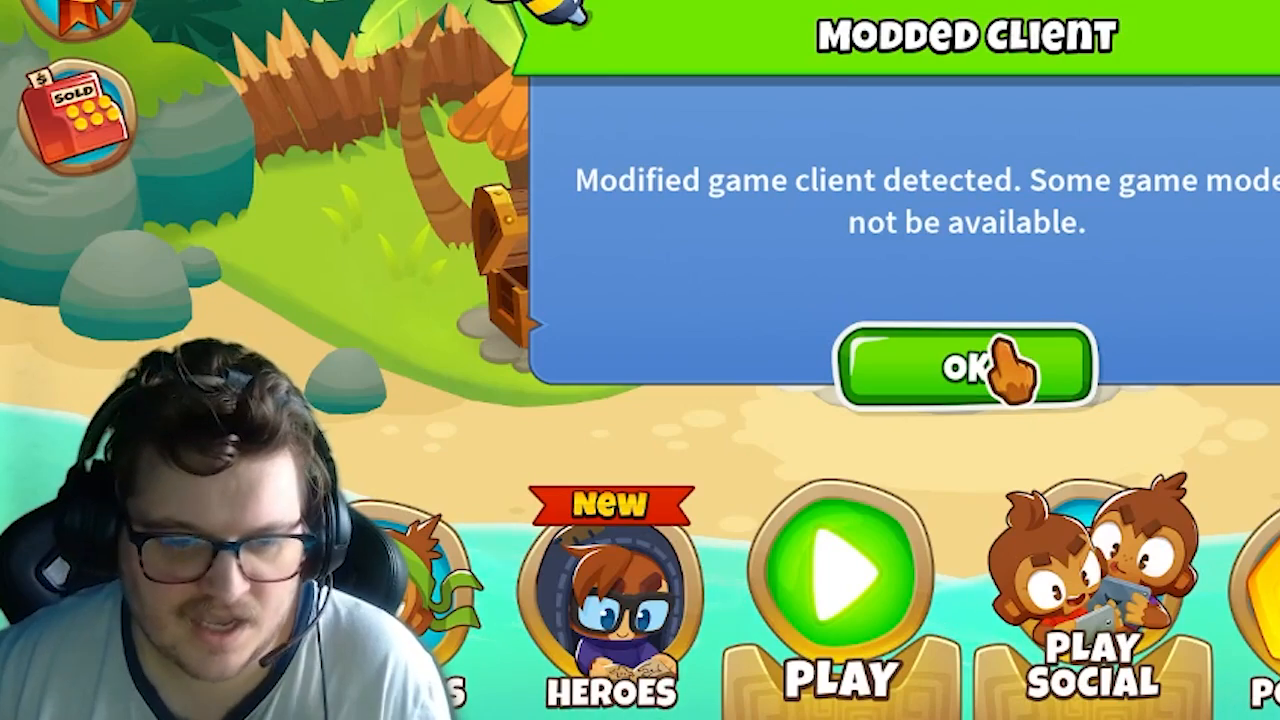
Accept the Modded Client popup with OK and confirm Quit in the Quit Game dialog
click(960, 368)
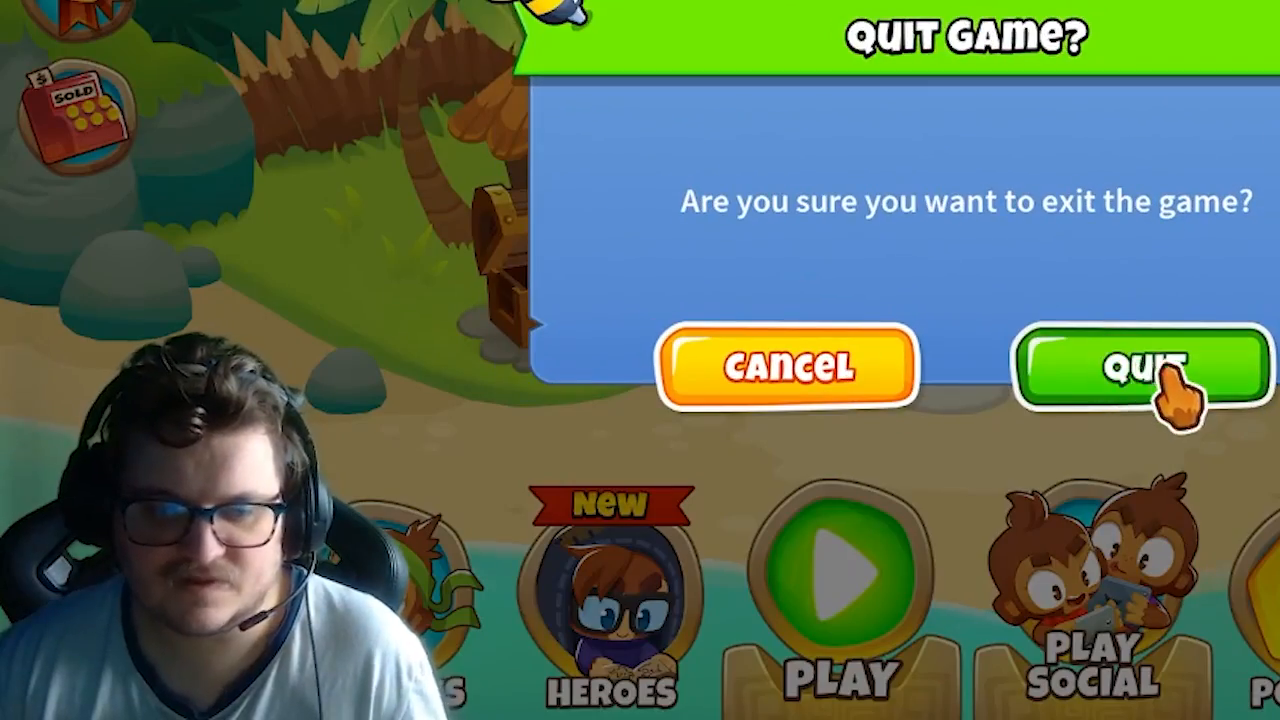
click(1140, 368)
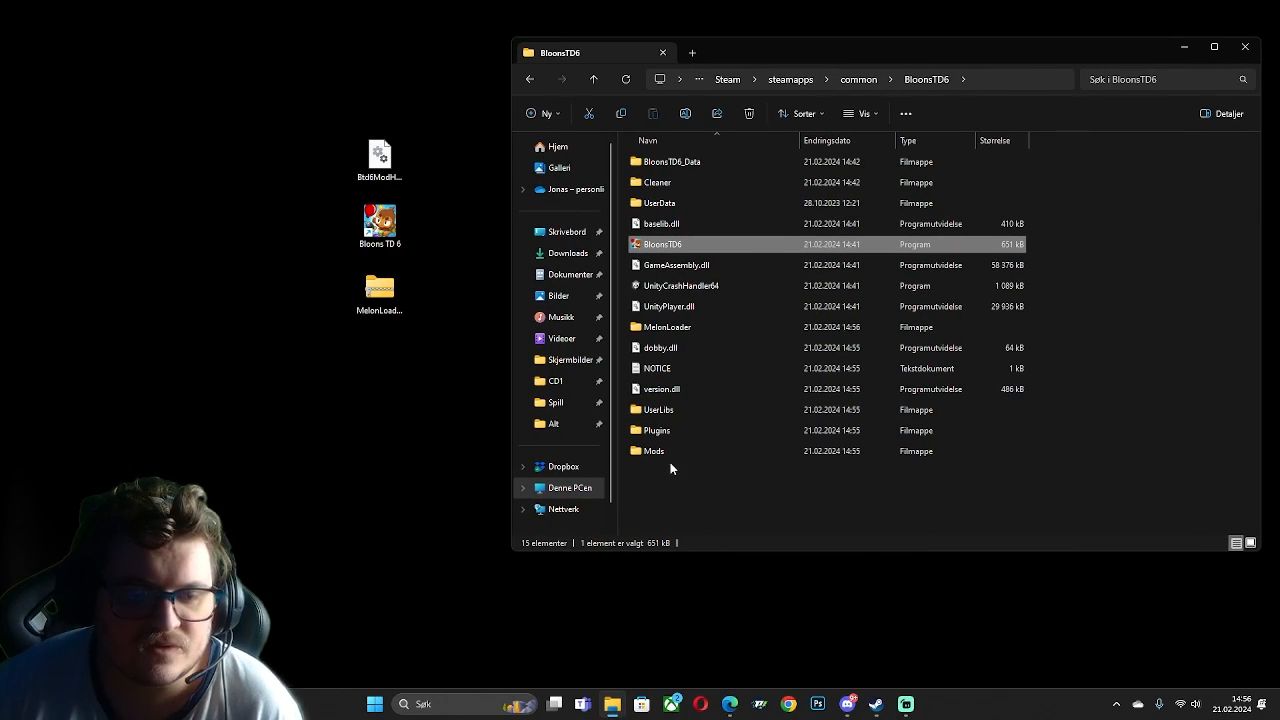
Enter the new Mods folder inside the BloonsTD6 directory
double_click(654, 452)
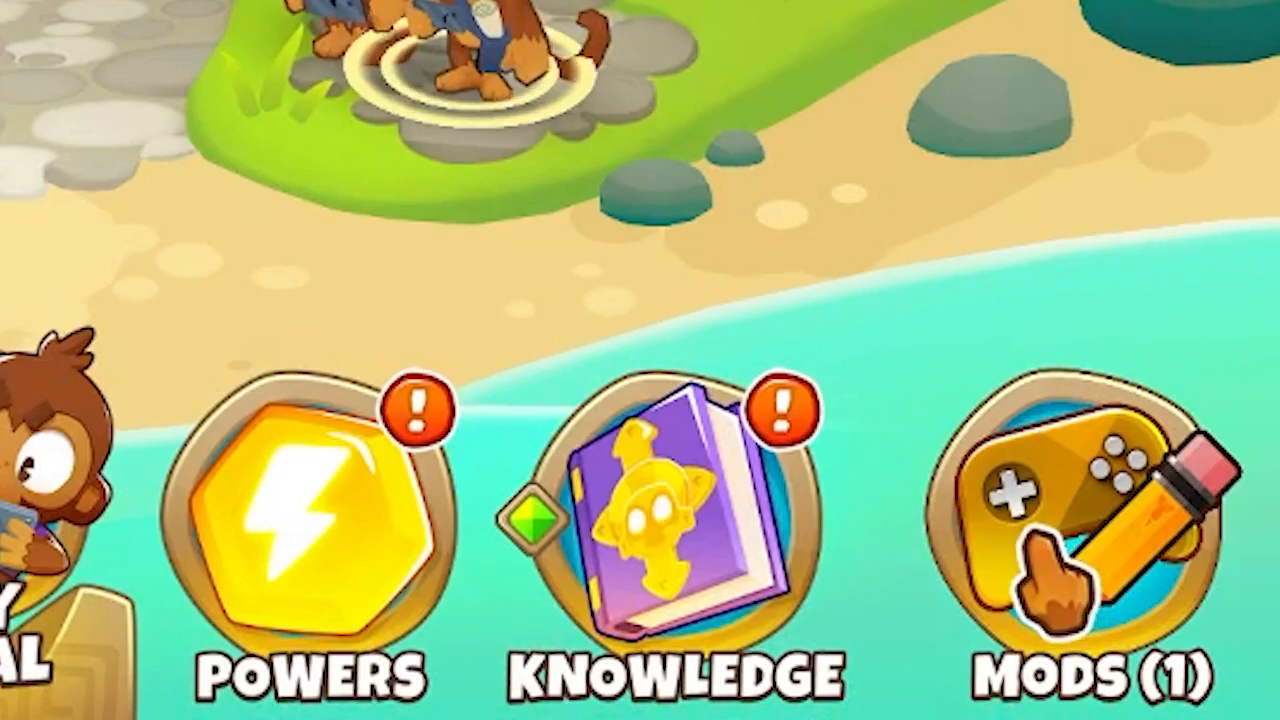
Use the Mods (1) main-menu button to reach the Mod Browser and scroll its list
click(1084, 530)
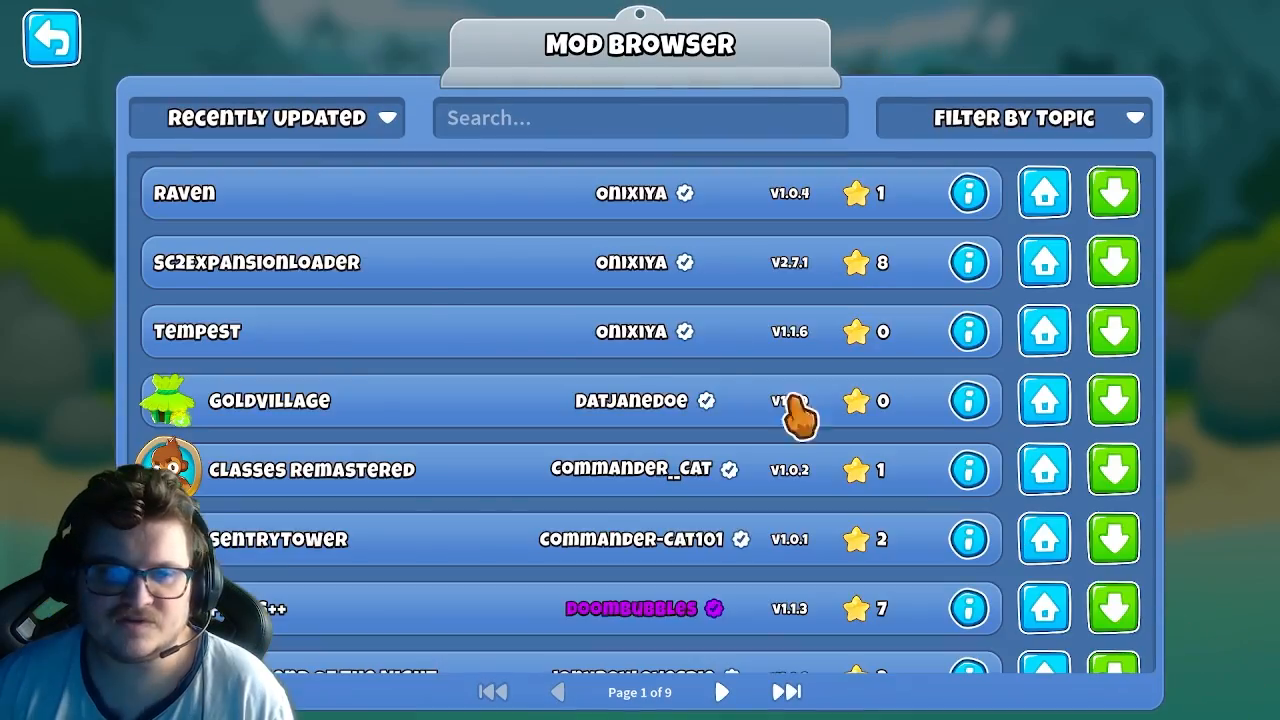
scroll(down, 3)
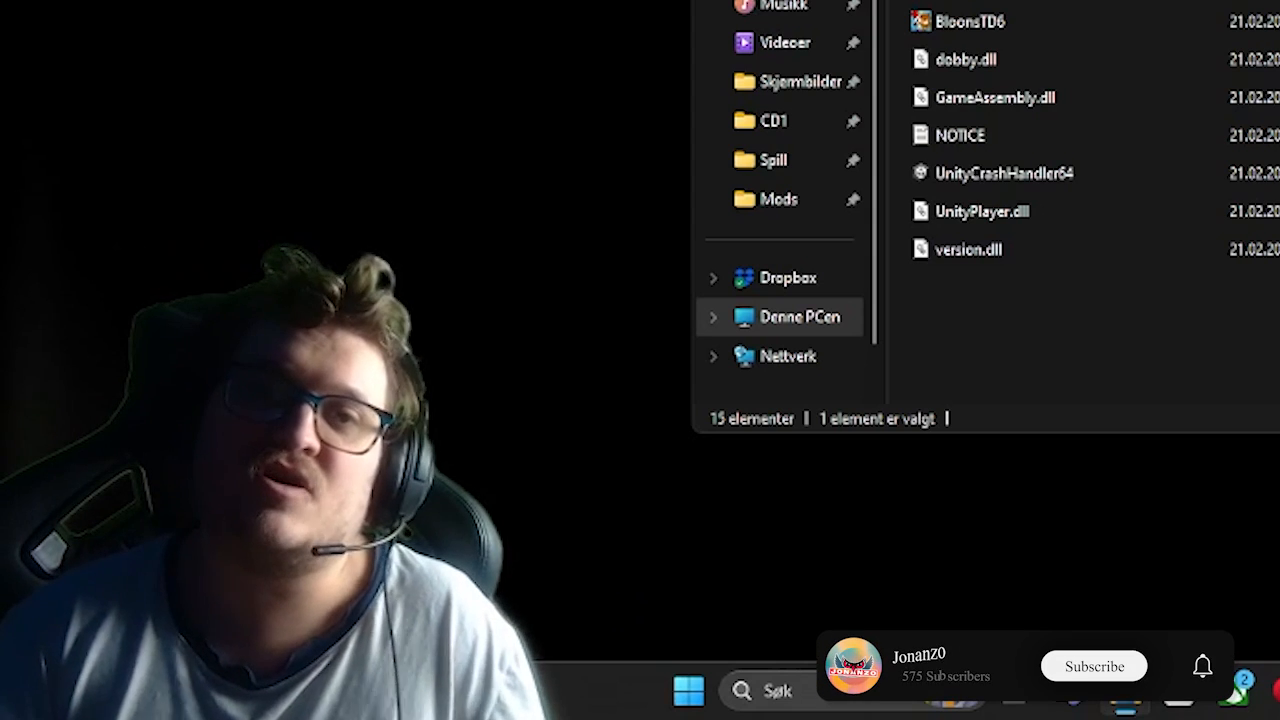
click(1092, 666)
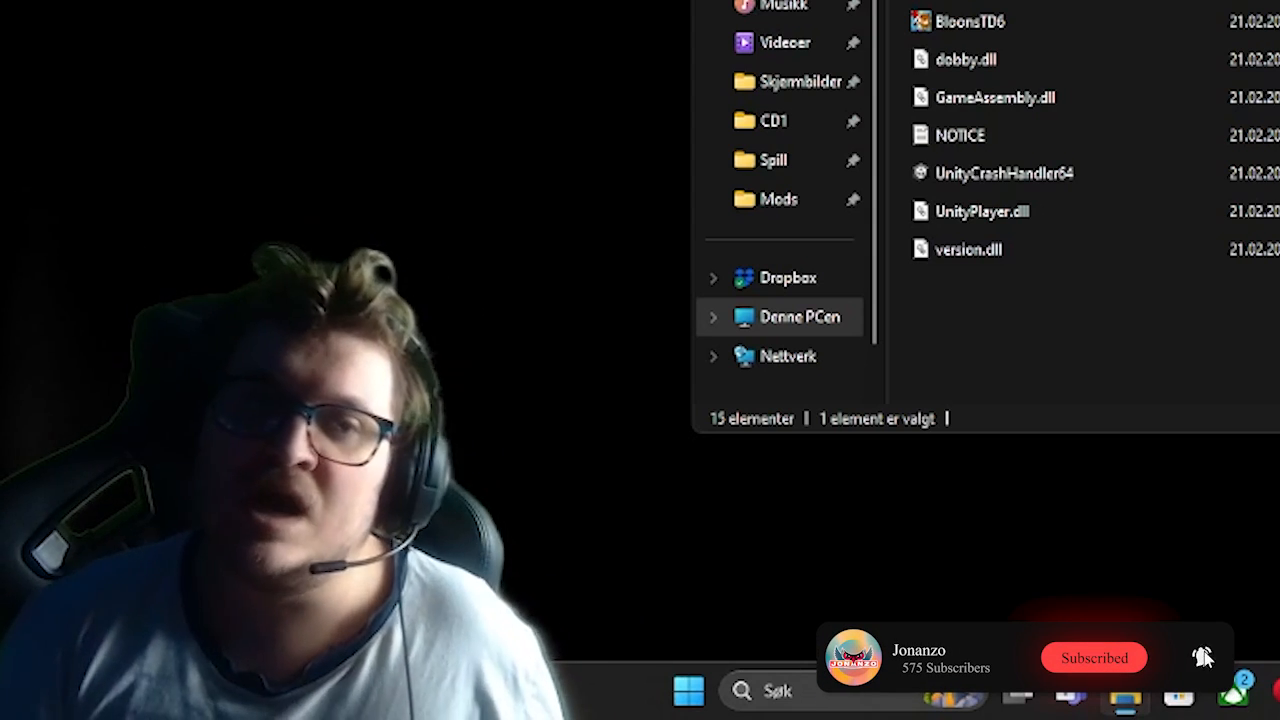